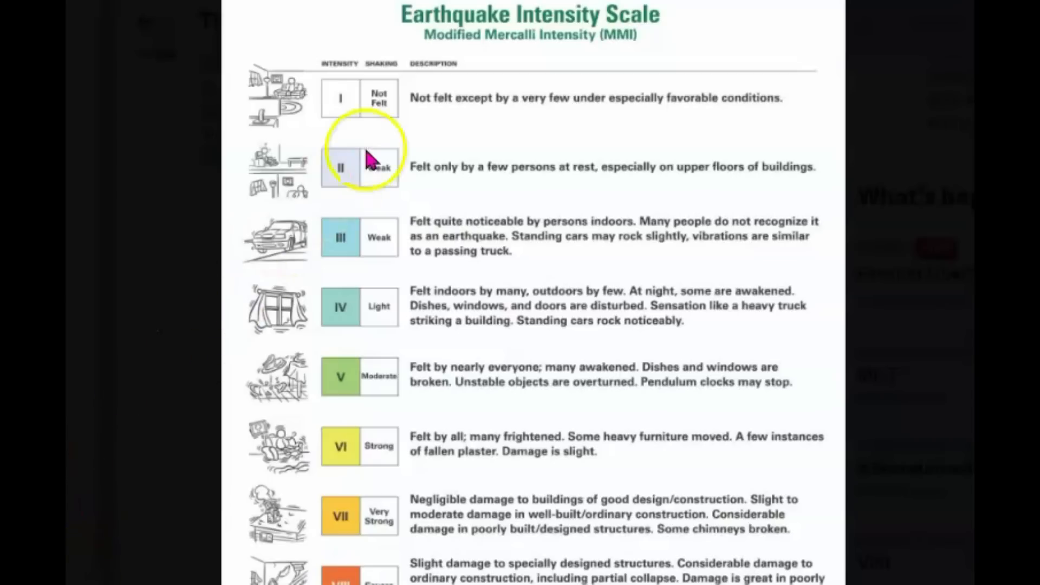
mouse_move(863, 96)
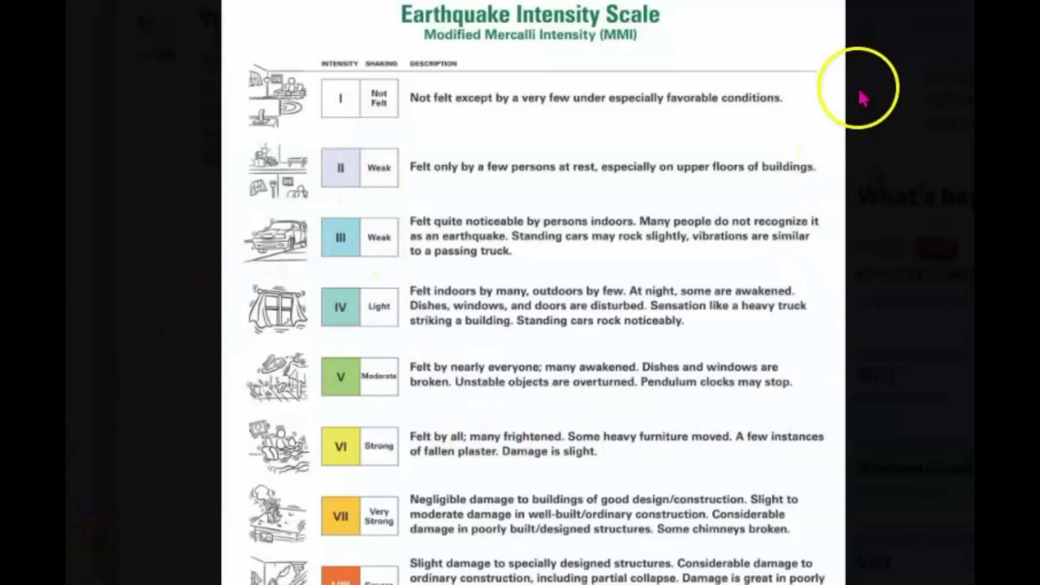
Scroll down to the ShakeAlert Nearby Cities table showing four cities and a 72 km radius
scroll("down", 3)
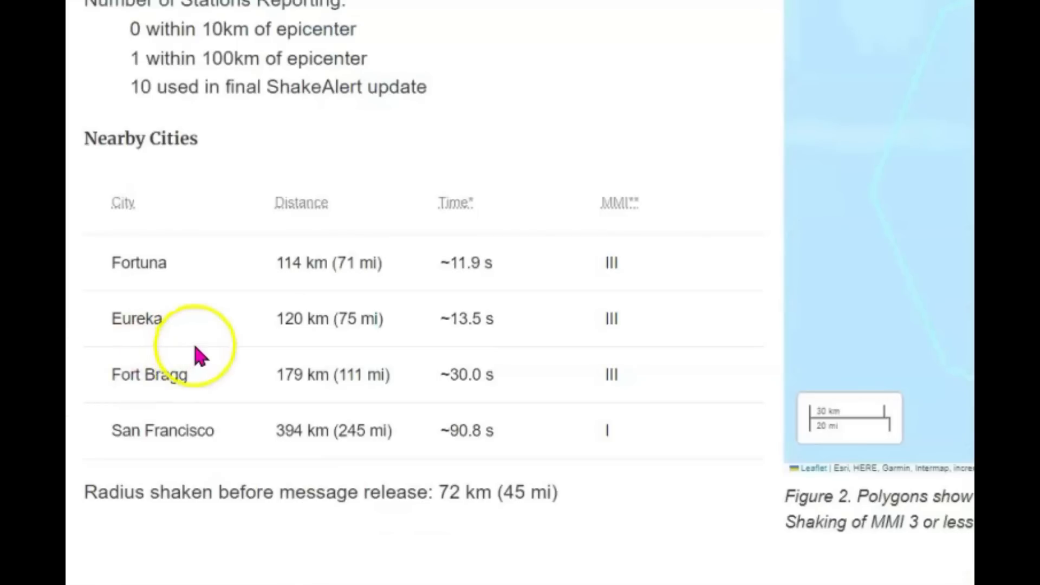
mouse_move(210, 355)
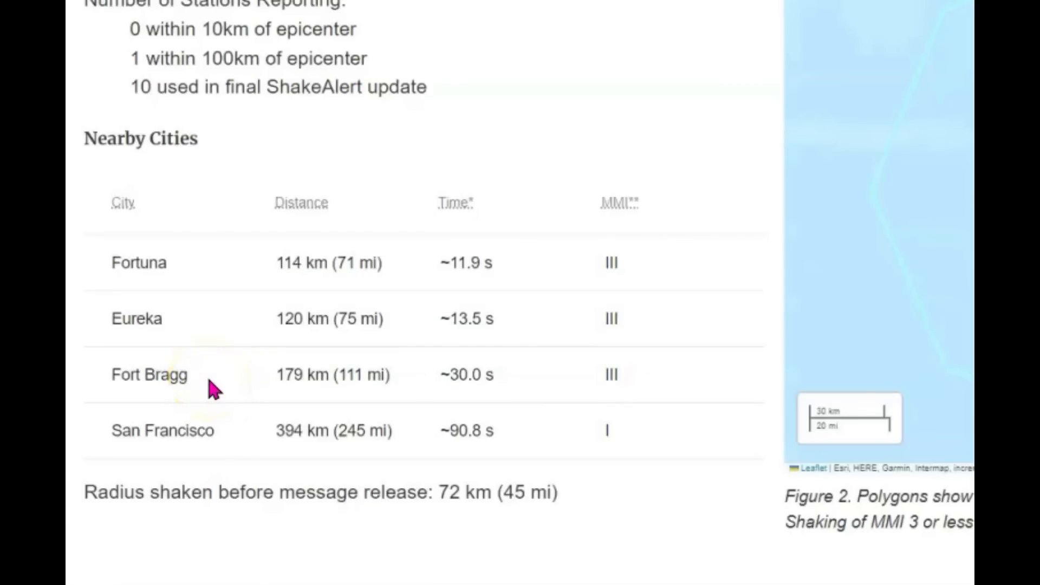
mouse_move(205, 435)
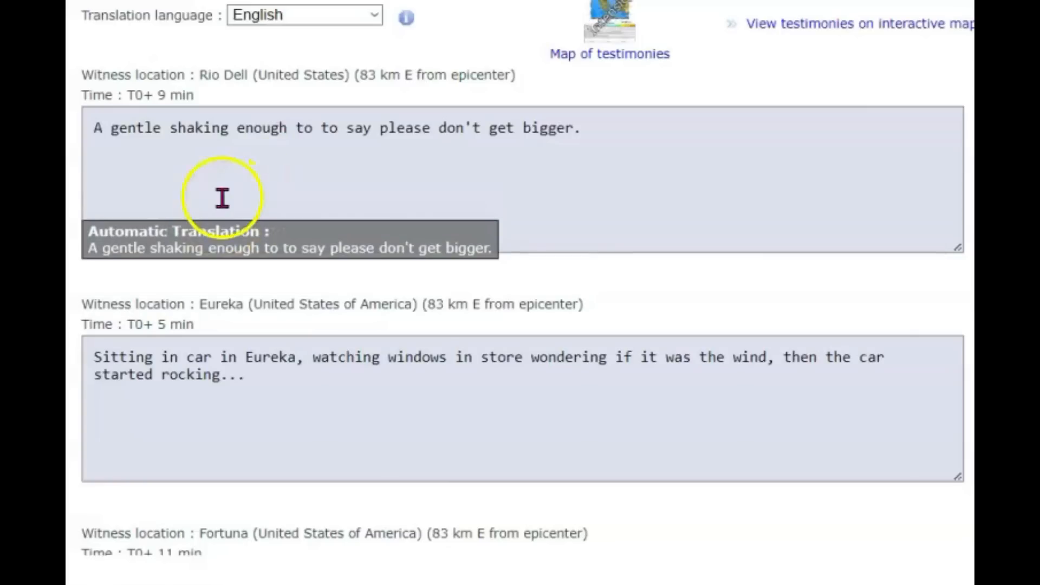
mouse_move(221, 186)
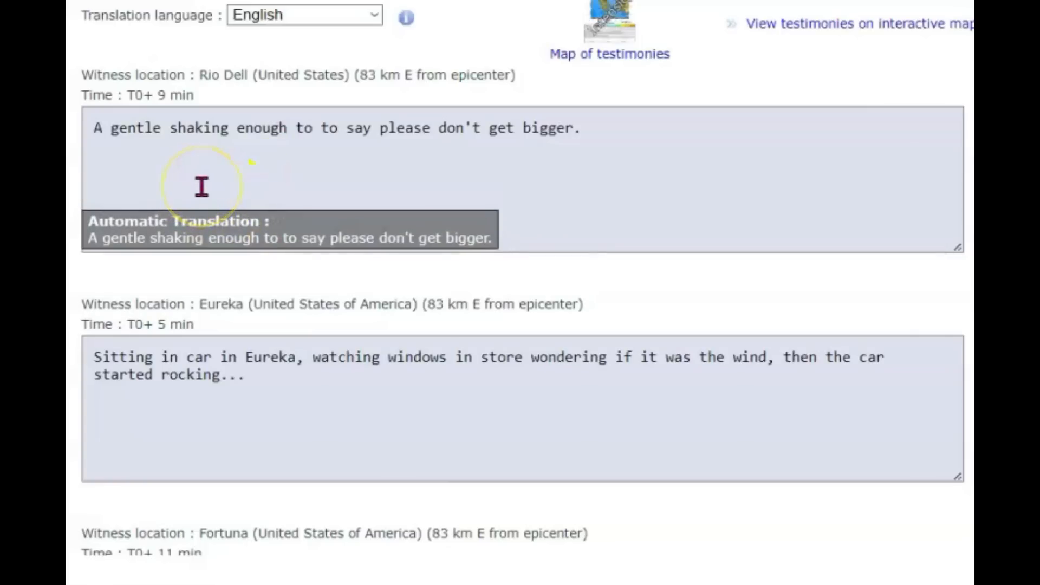
mouse_move(963, 388)
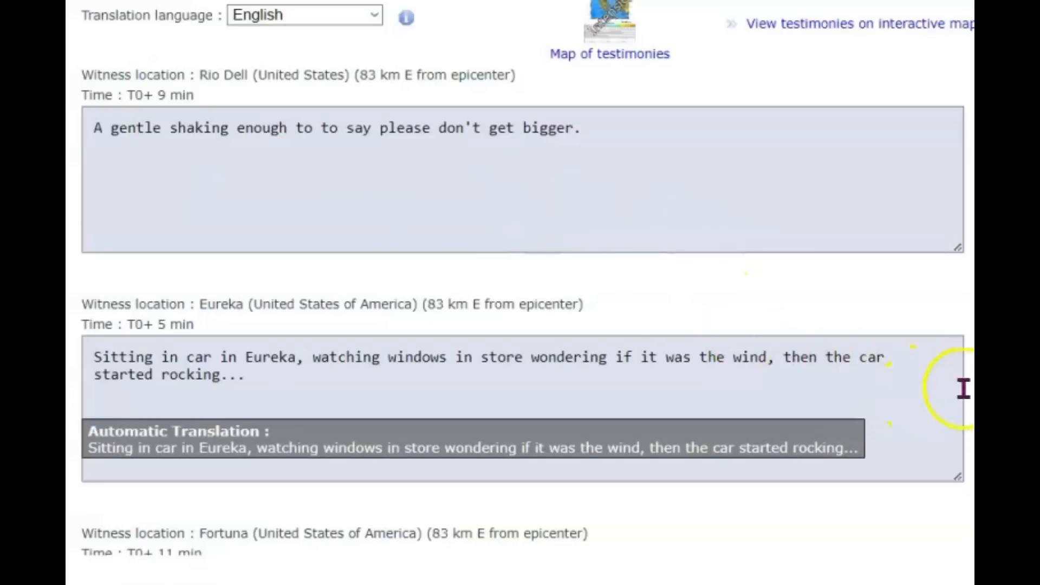
Scroll through EMSC witness testimonies from Rio Dell, Eureka, Fortuna and Hydesville
scroll("down", 3)
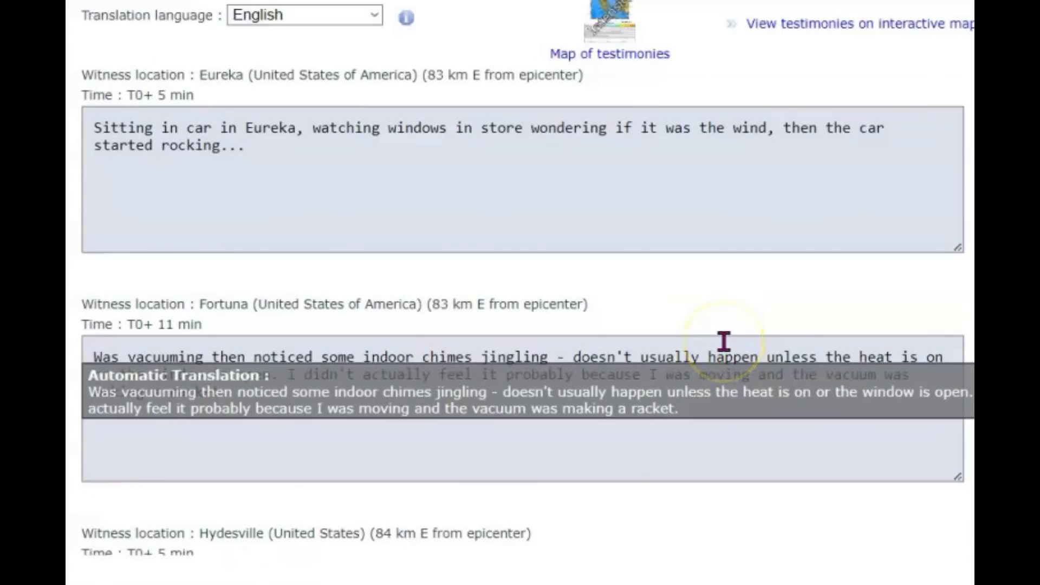
mouse_move(724, 342)
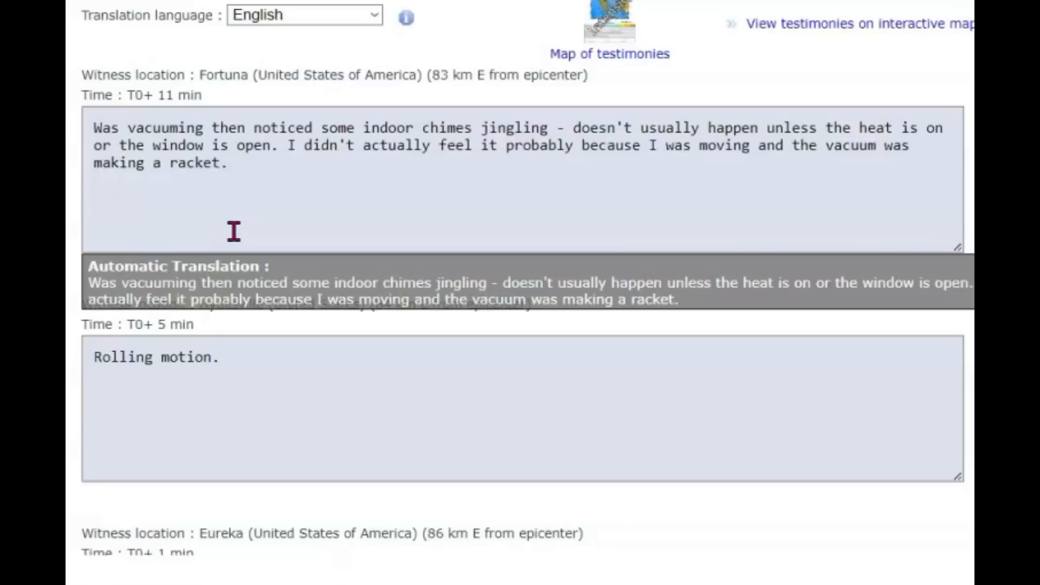
scroll("down", 3)
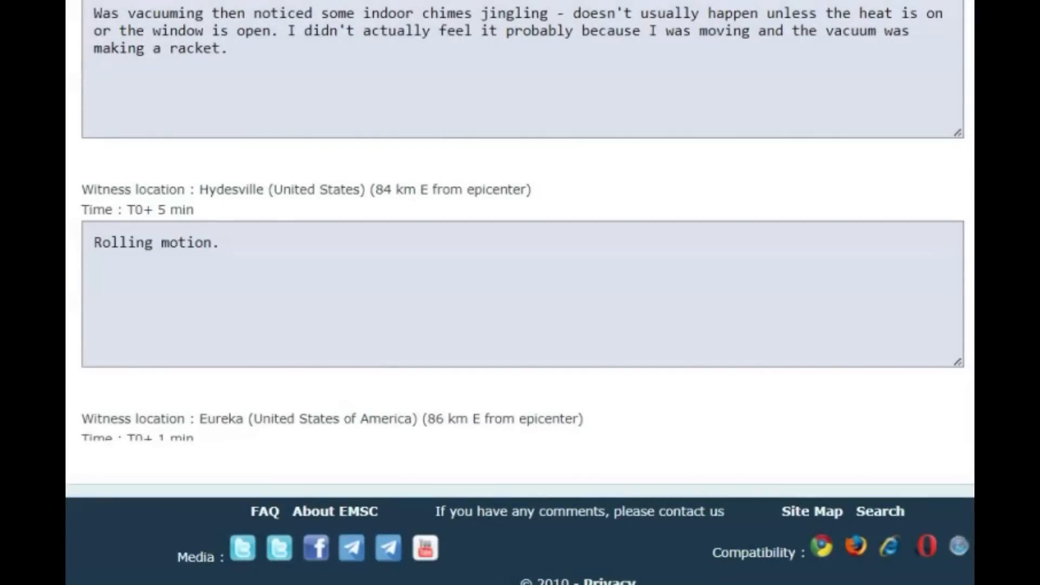
scroll("down", 3)
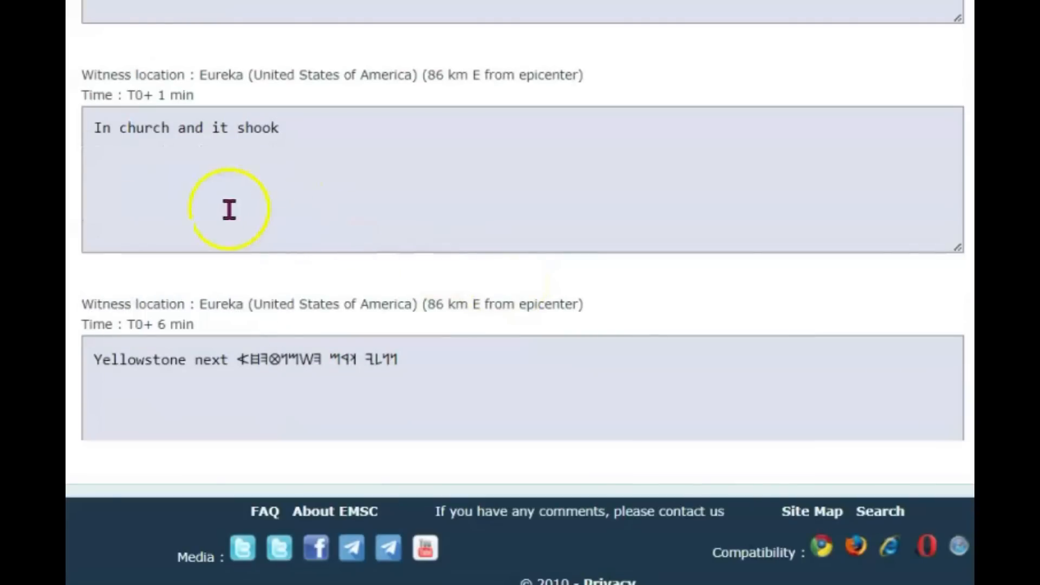
mouse_move(422, 181)
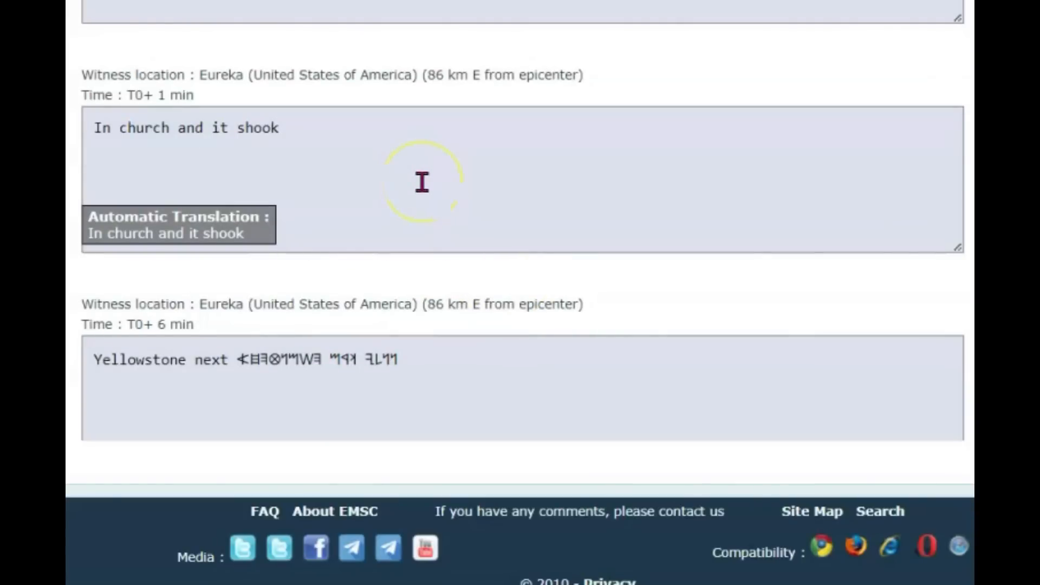
scroll("down", 3)
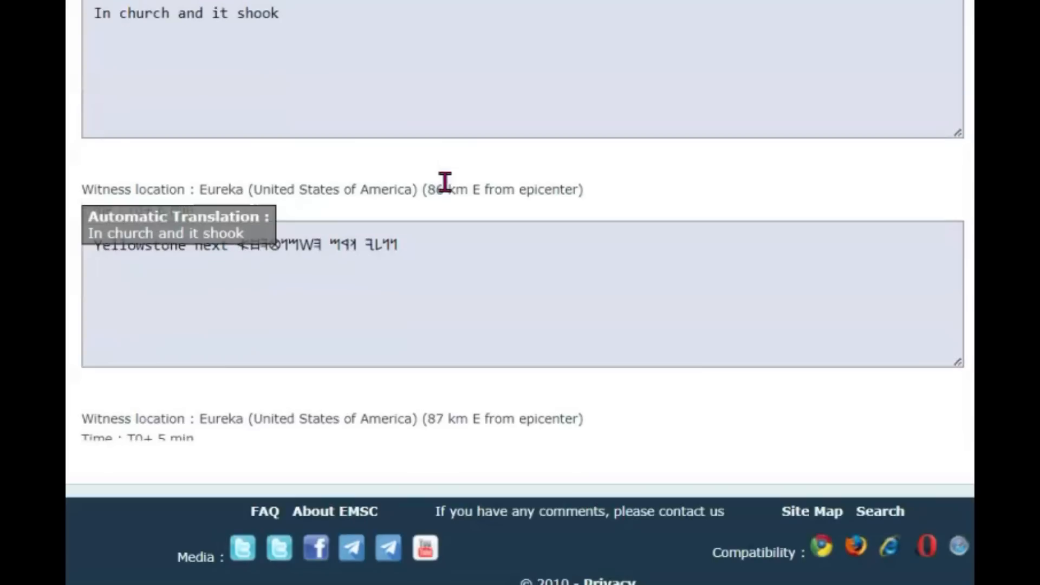
scroll("down", 3)
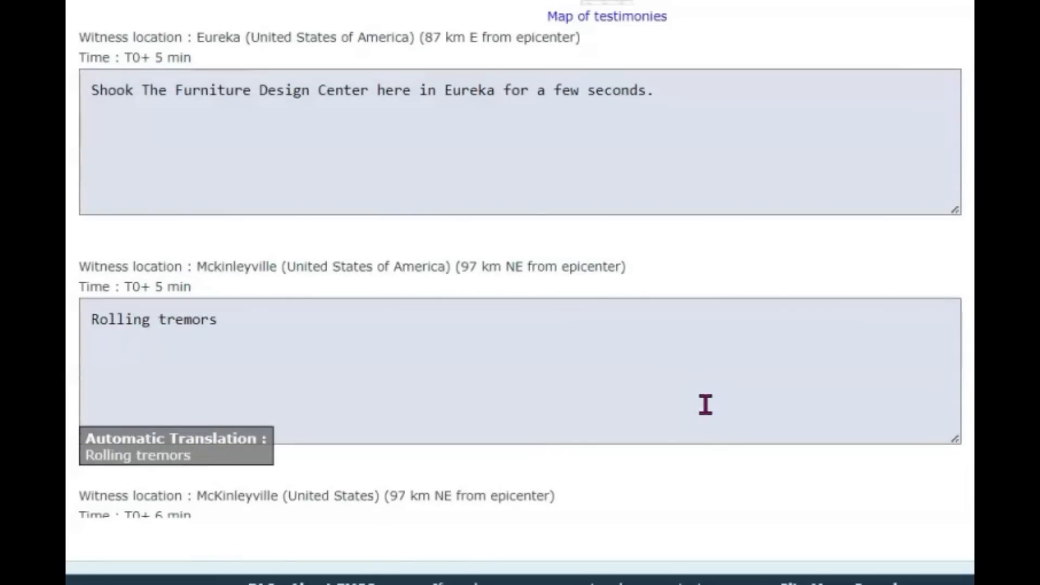
Scroll past the Eureka and McKinleyville testimonies to the San Francisco report, 387 km away
scroll("down", 3)
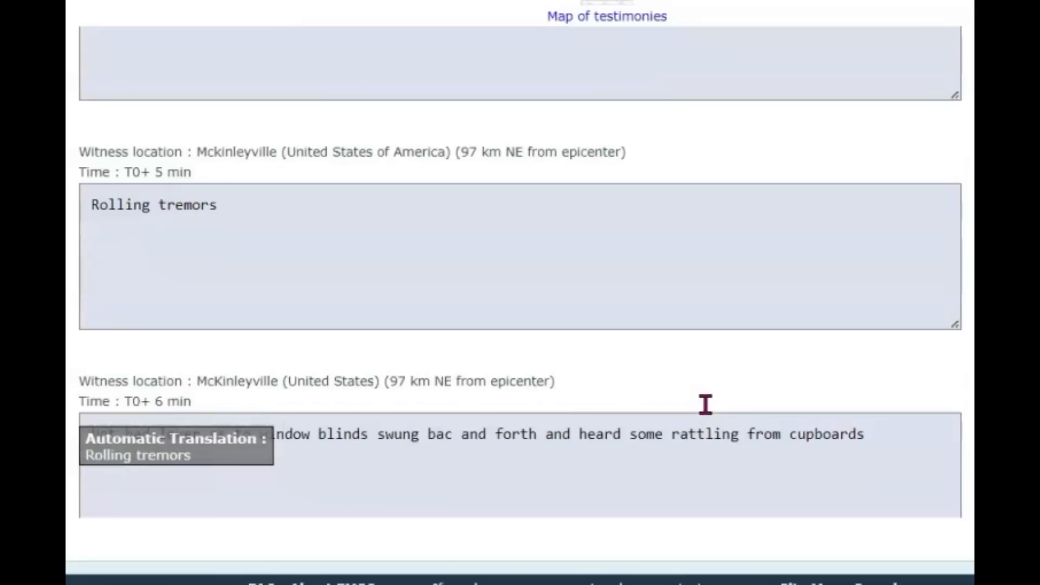
scroll("down", 3)
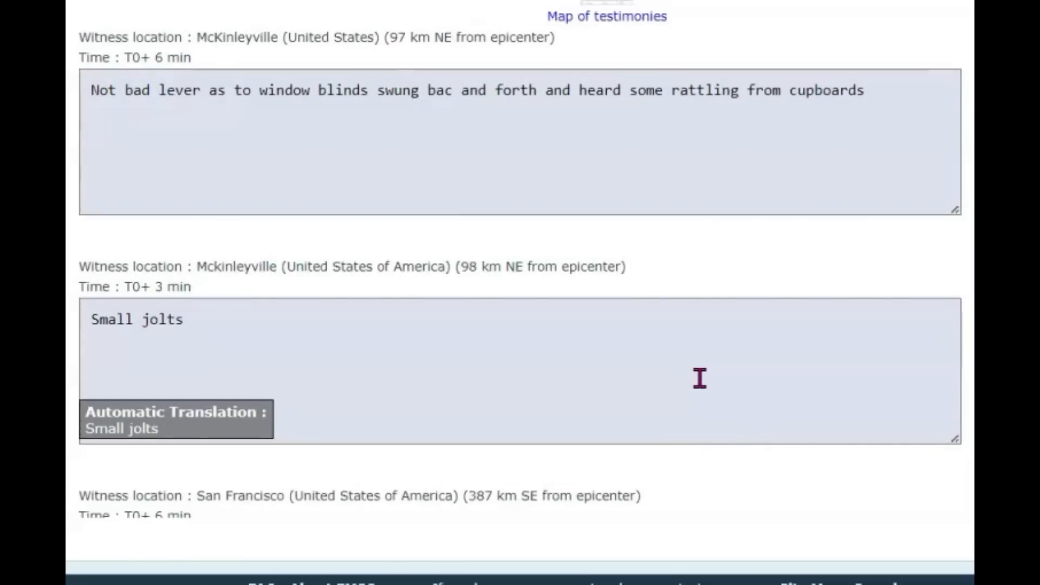
scroll("down", 3)
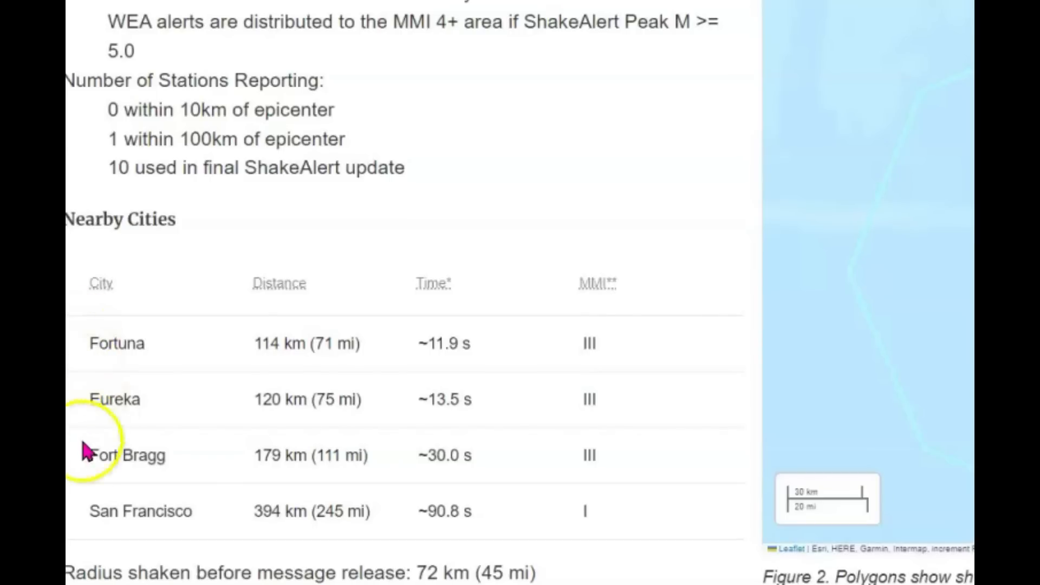
mouse_move(89, 455)
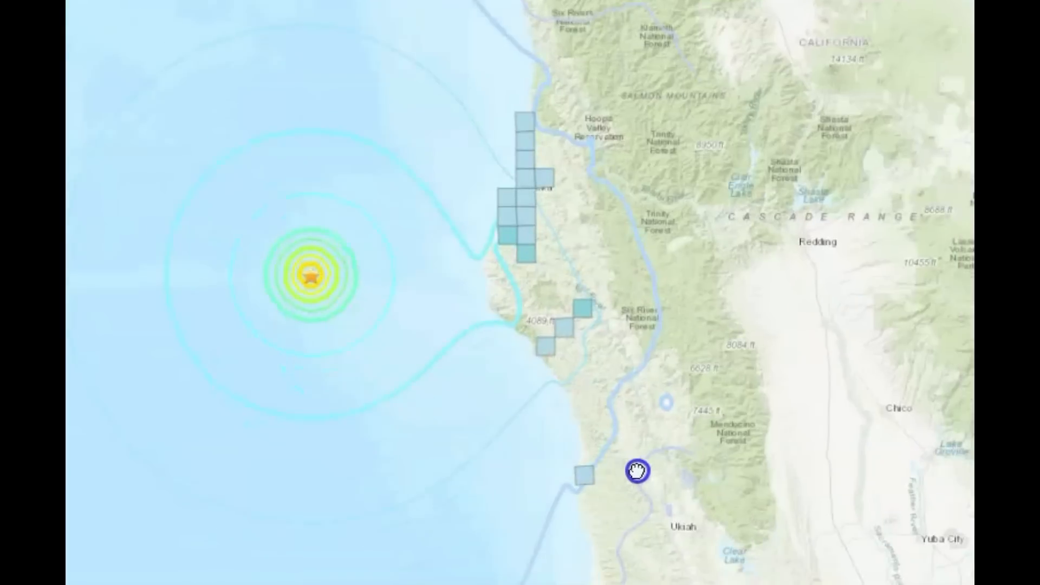
Open the felt-report popups for Fort Bragg, Myers Flat and Loleta on the intensity map
left_click(524, 413)
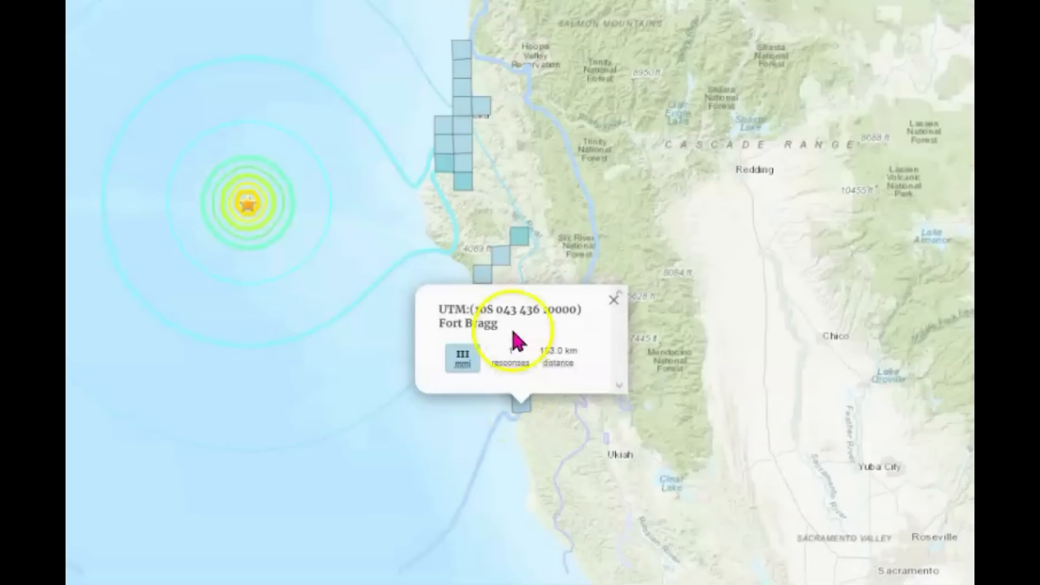
left_click(521, 252)
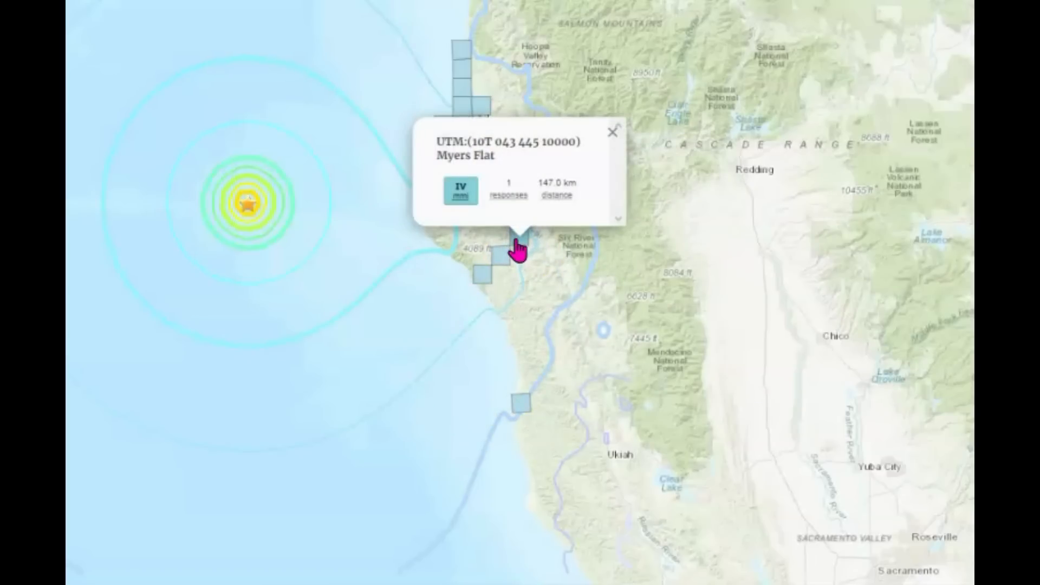
mouse_move(612, 141)
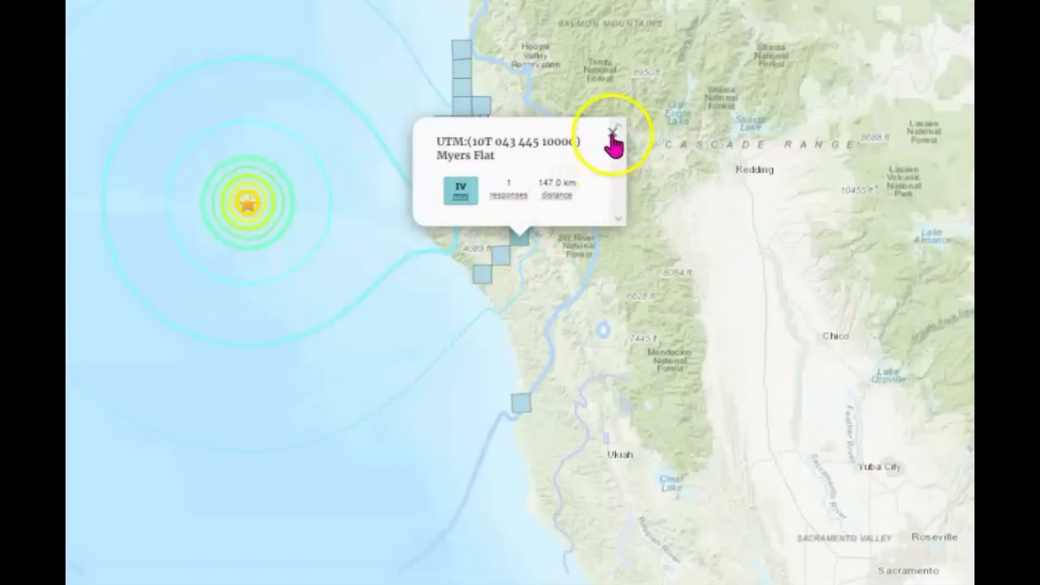
left_click(470, 159)
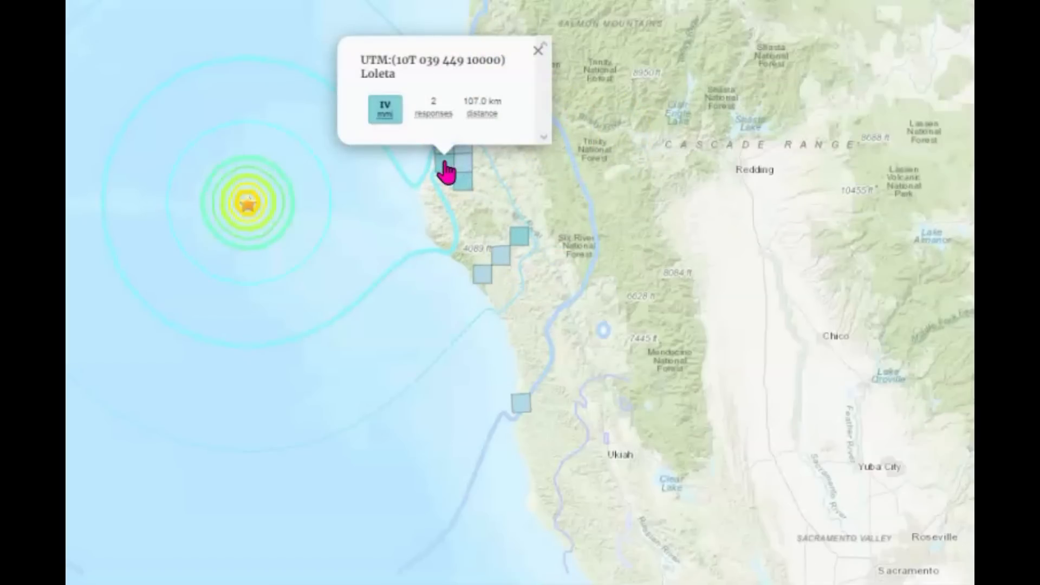
left_click(464, 179)
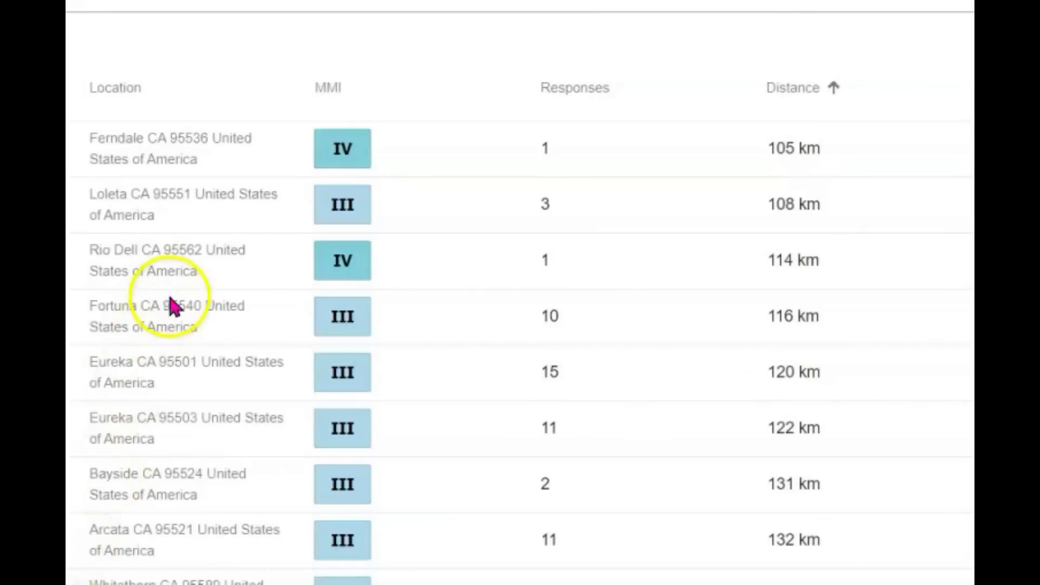
mouse_move(405, 233)
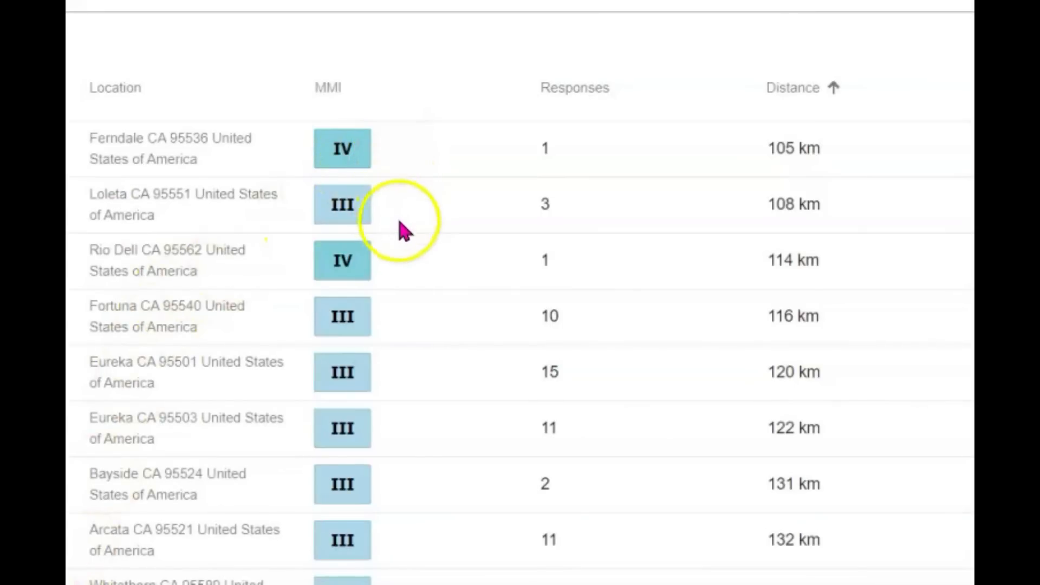
mouse_move(402, 302)
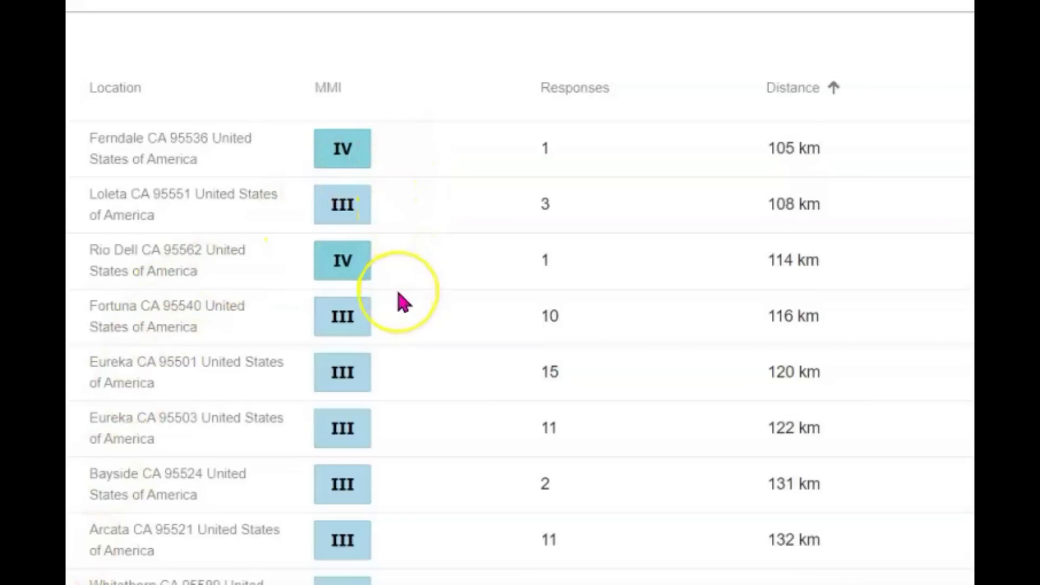
Scroll the felt-report table to its last rows: Myers Flat, Trinidad and Fort Bragg at MMI III
scroll("down", 3)
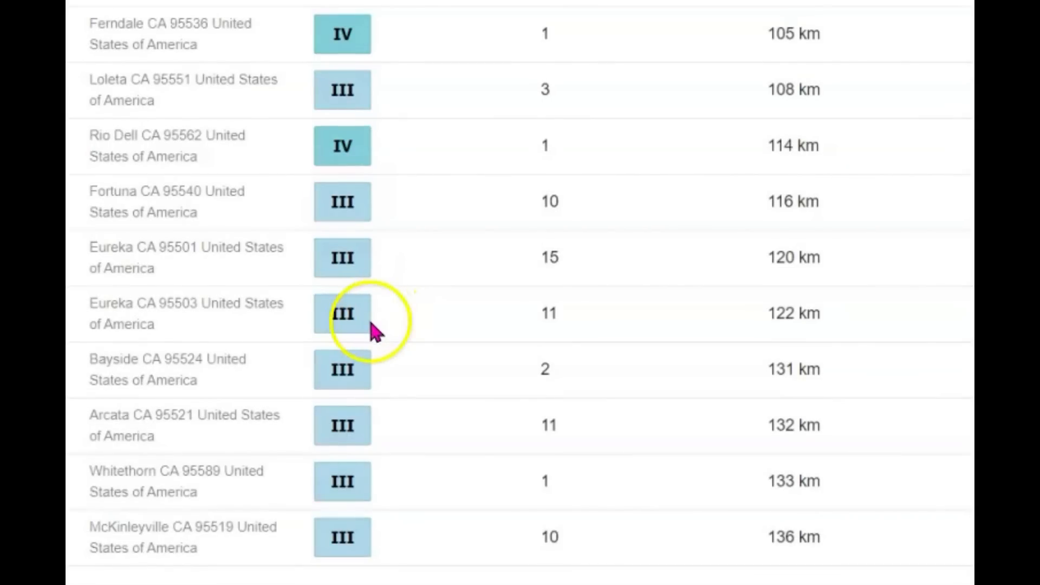
scroll("down", 3)
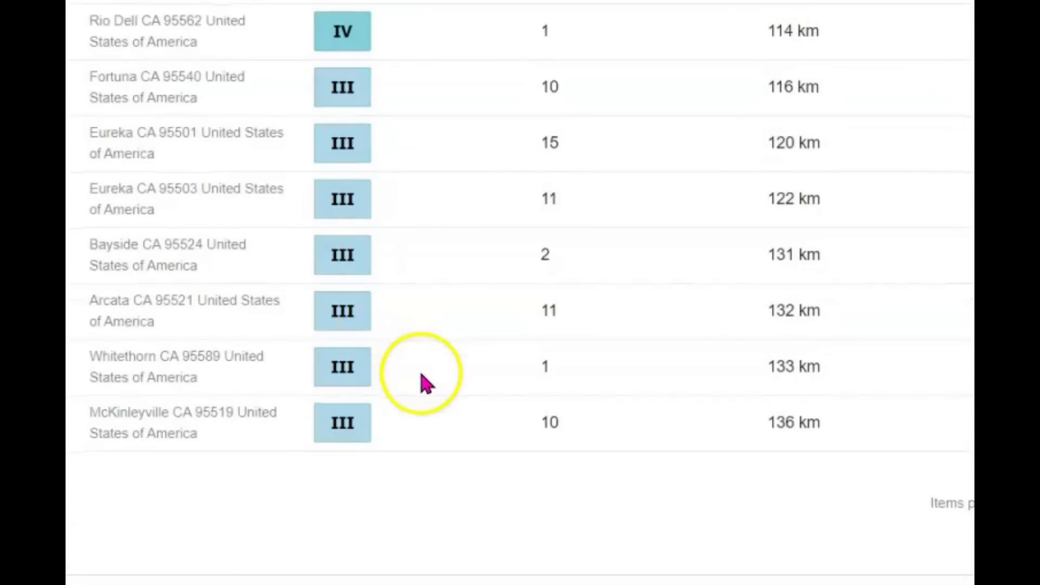
mouse_move(365, 325)
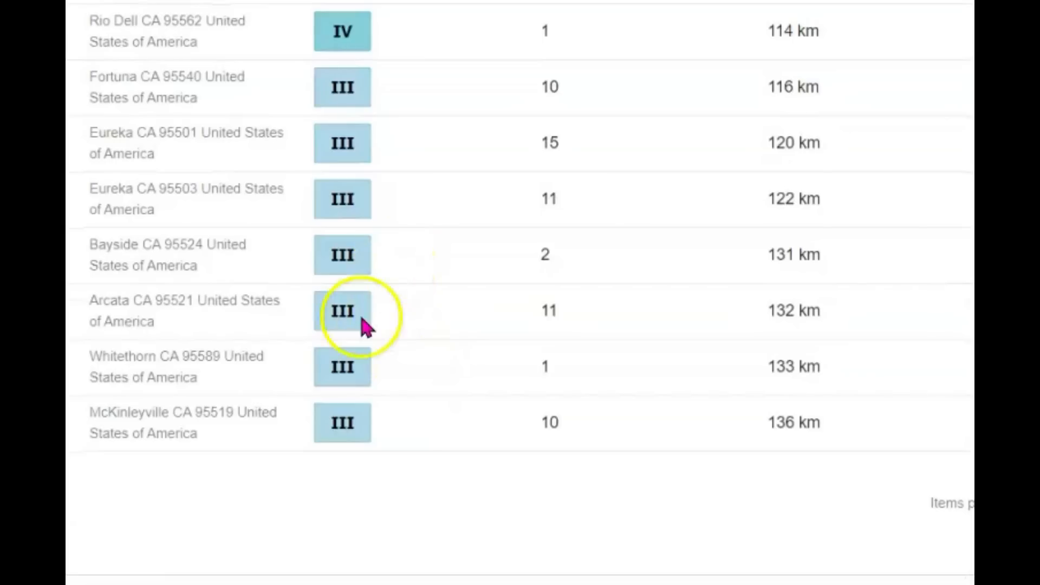
mouse_move(361, 325)
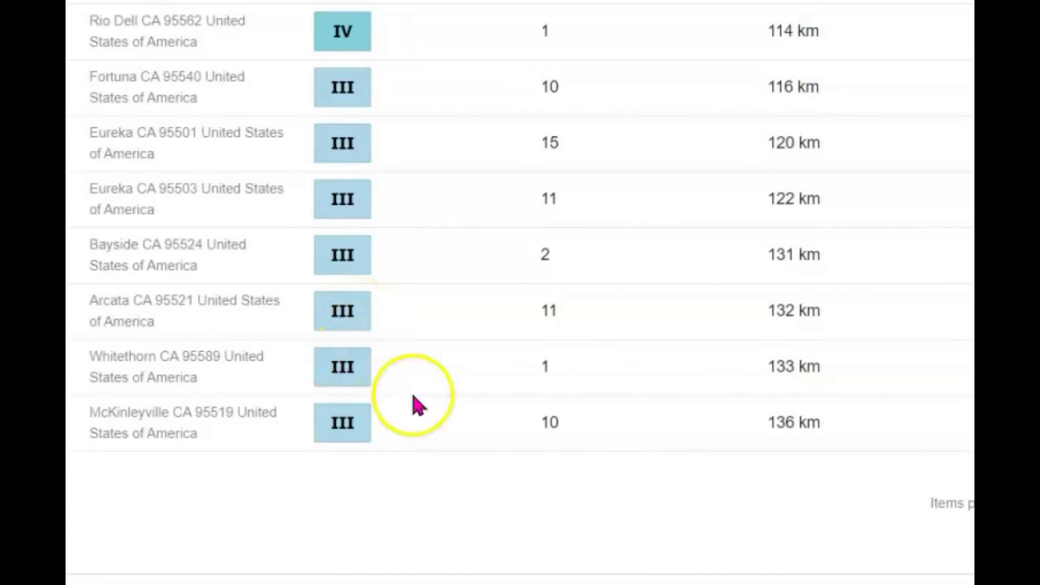
mouse_move(508, 438)
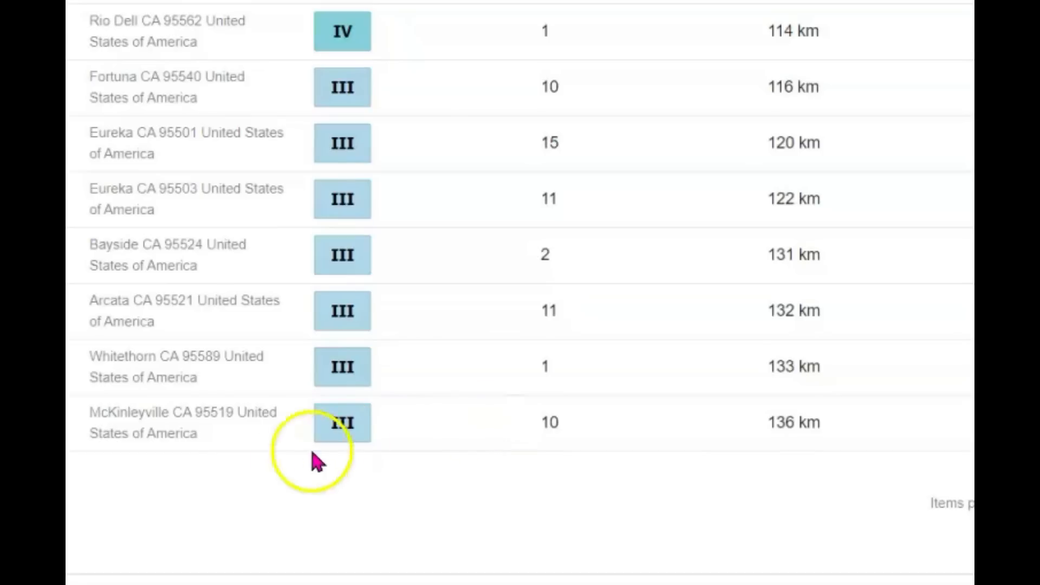
scroll("down", 3)
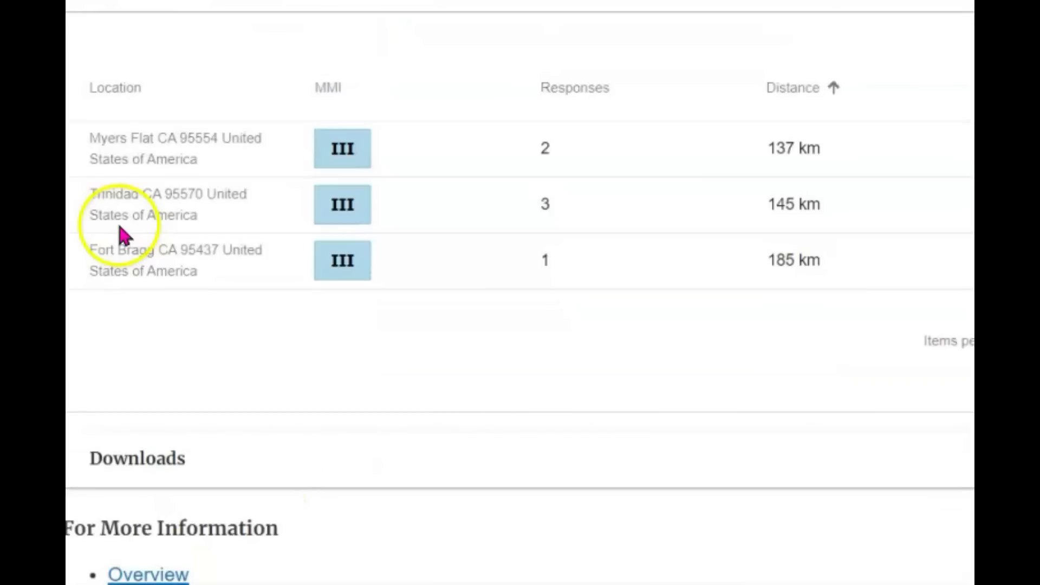
mouse_move(118, 225)
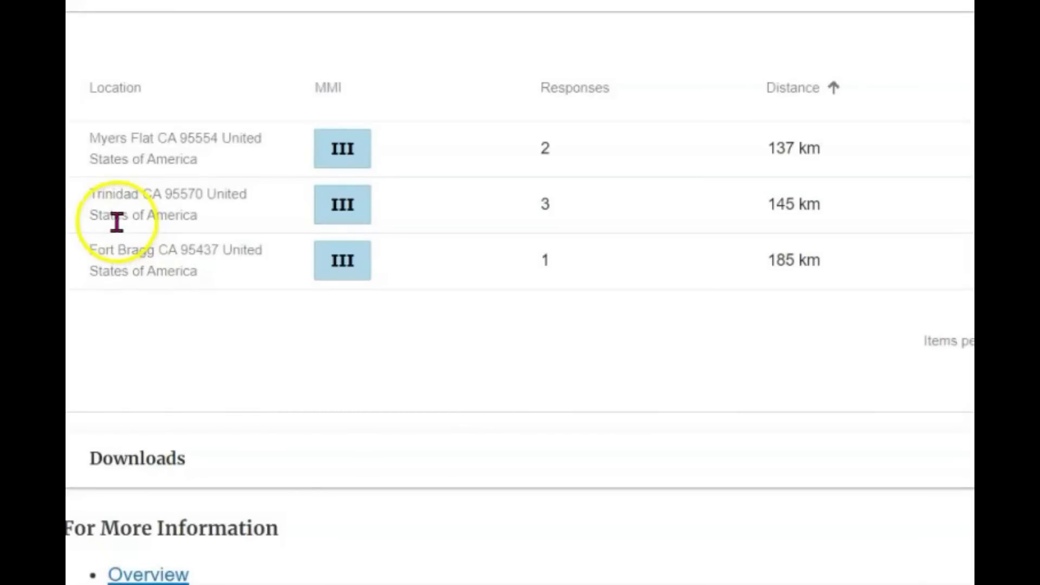